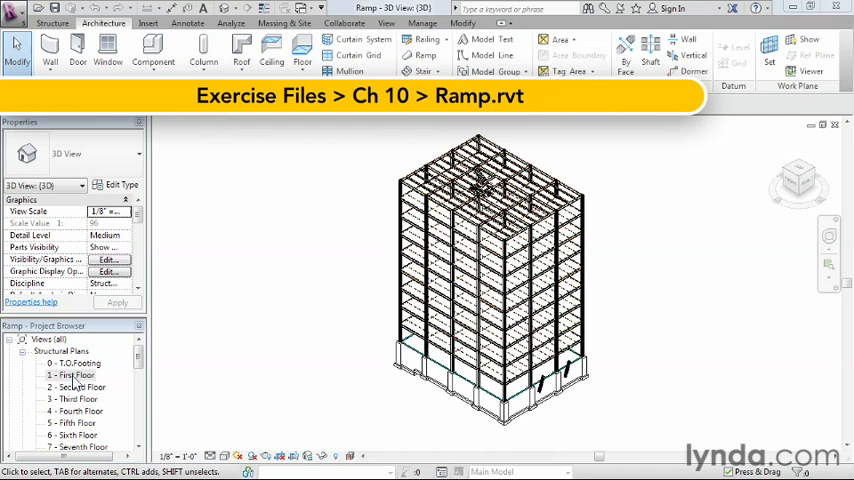
# Step: Open the 1 - First Floor structural plan from the Project Browser
pyautogui.click(75, 374)
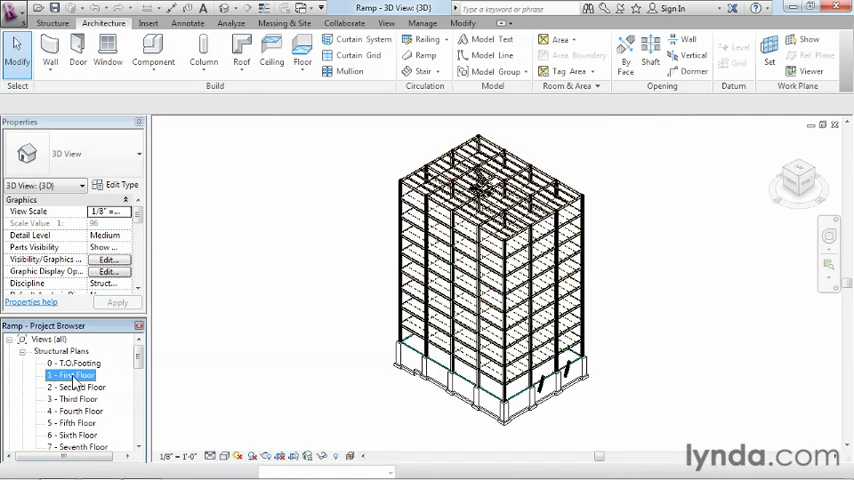
pyautogui.doubleClick(72, 374)
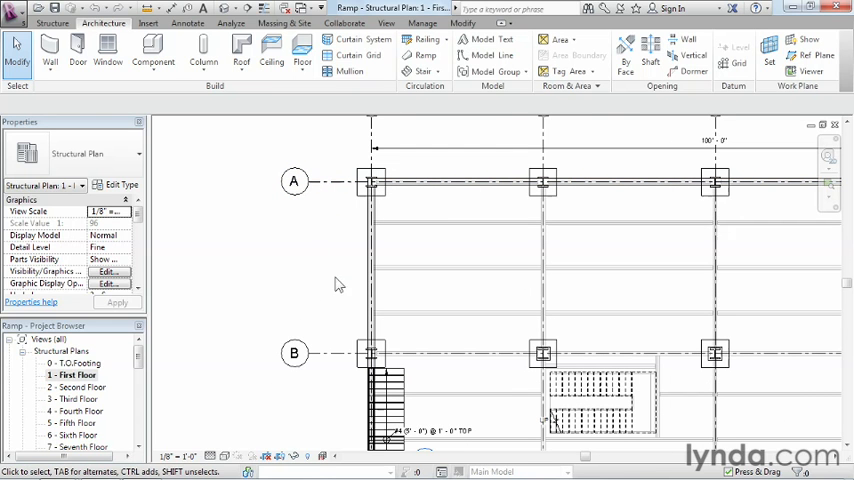
pyautogui.moveTo(340, 285)
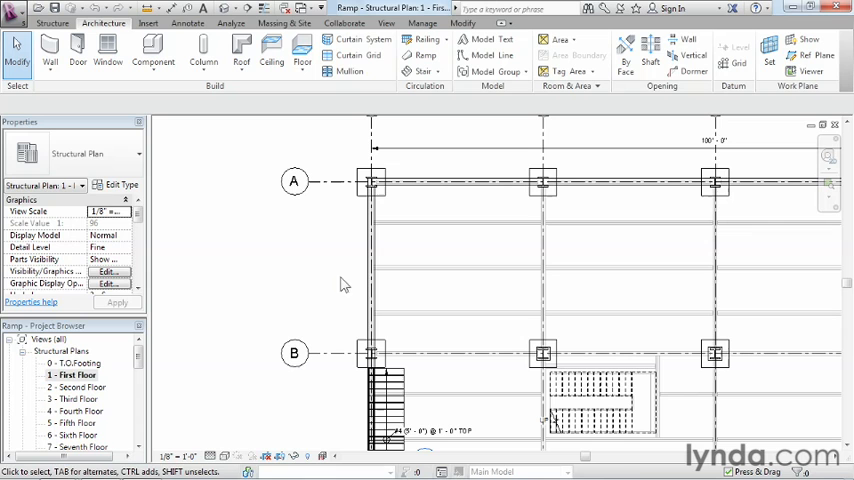
pyautogui.moveTo(370, 270)
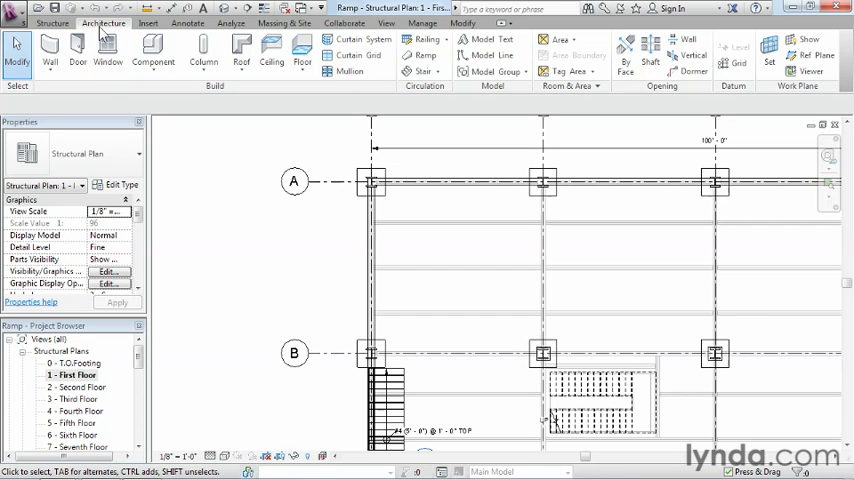
pyautogui.moveTo(420, 55)
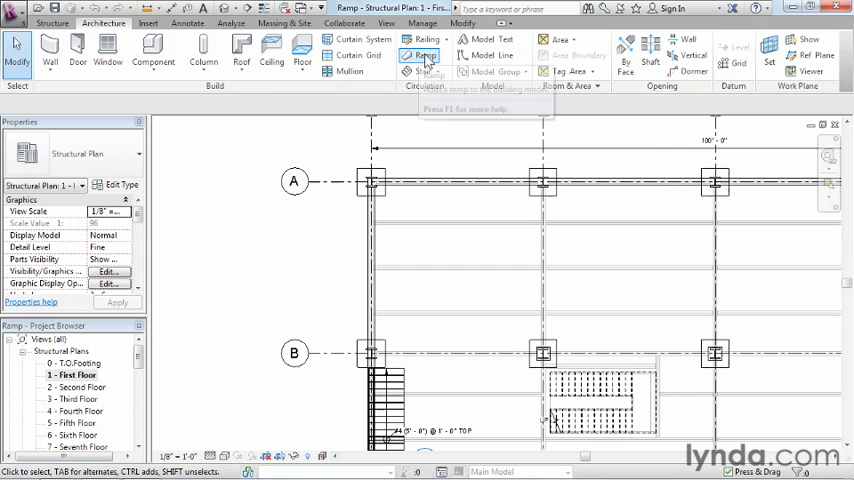
pyautogui.moveTo(423, 56)
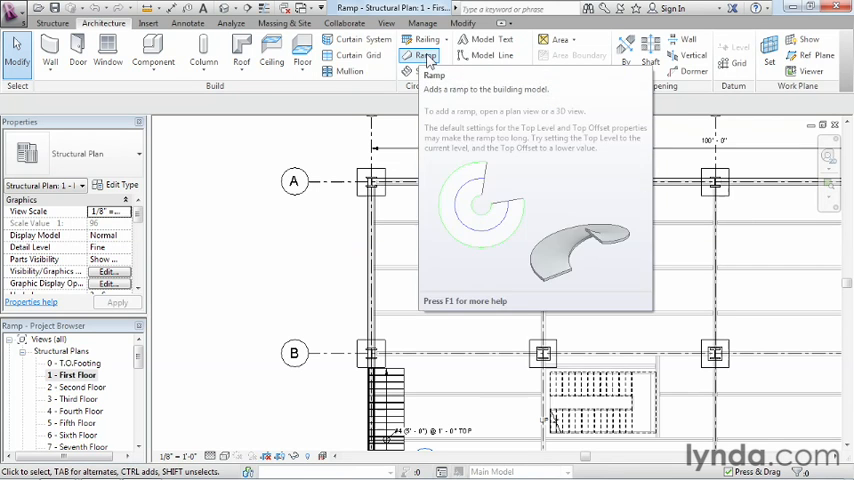
# Step: Start the Ramp tool from the Architecture tab's Circulation panel
pyautogui.click(420, 55)
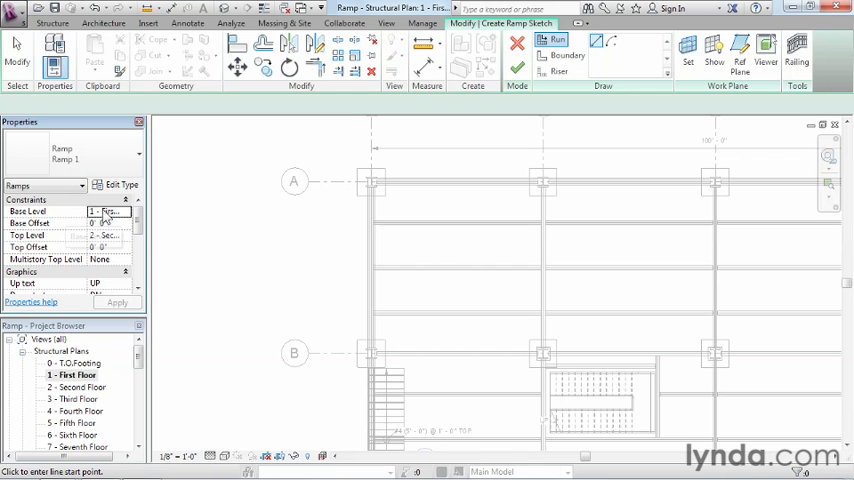
# Step: Set the ramp's Top Level to 1 - First Floor and Base Offset to -8"
pyautogui.click(108, 211)
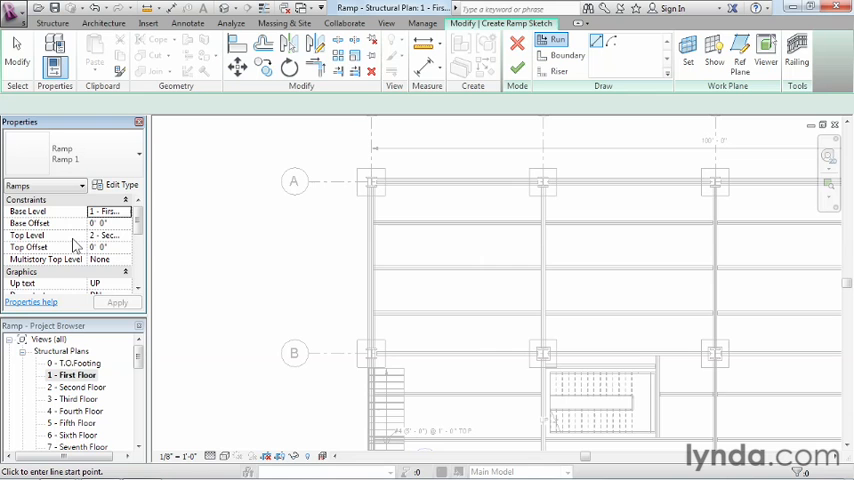
pyautogui.moveTo(138, 244)
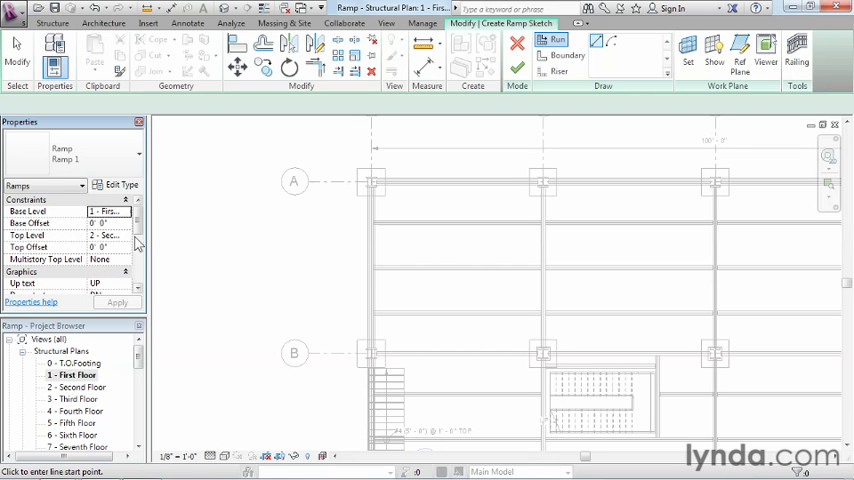
pyautogui.click(105, 235)
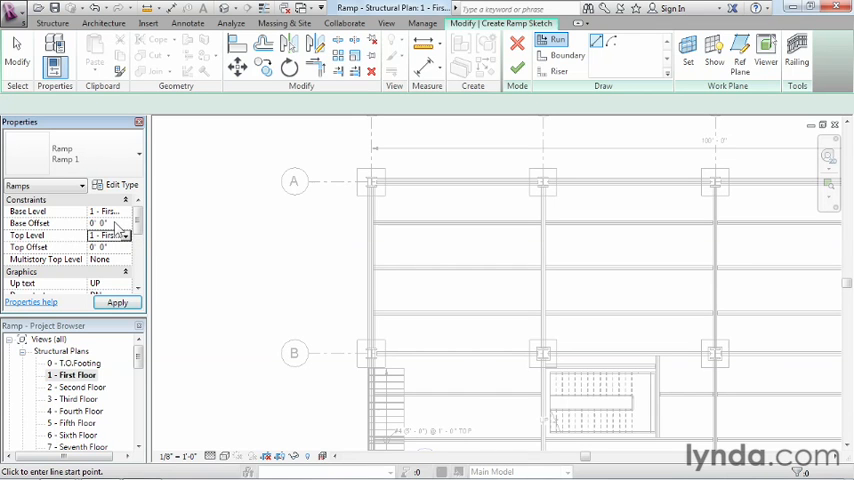
pyautogui.click(100, 222)
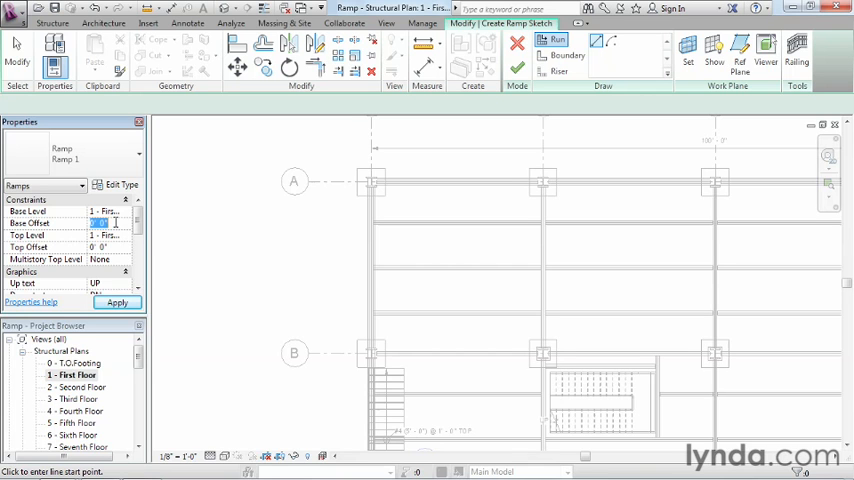
pyautogui.write("-8'")
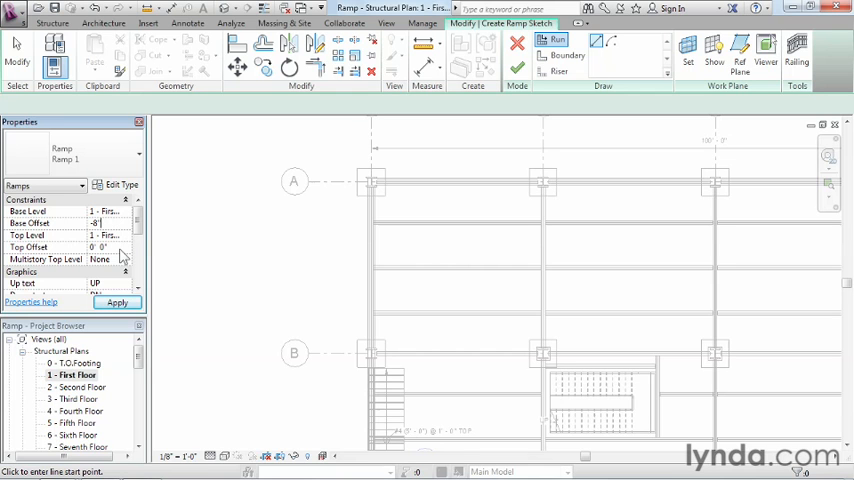
pyautogui.click(107, 222)
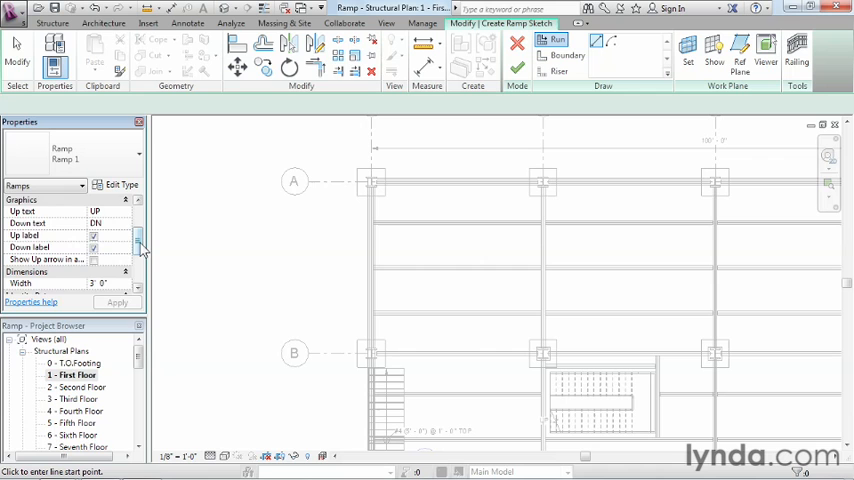
# Step: Change the ramp Width from 3'-0" to 4'-0"
pyautogui.scroll(-3)
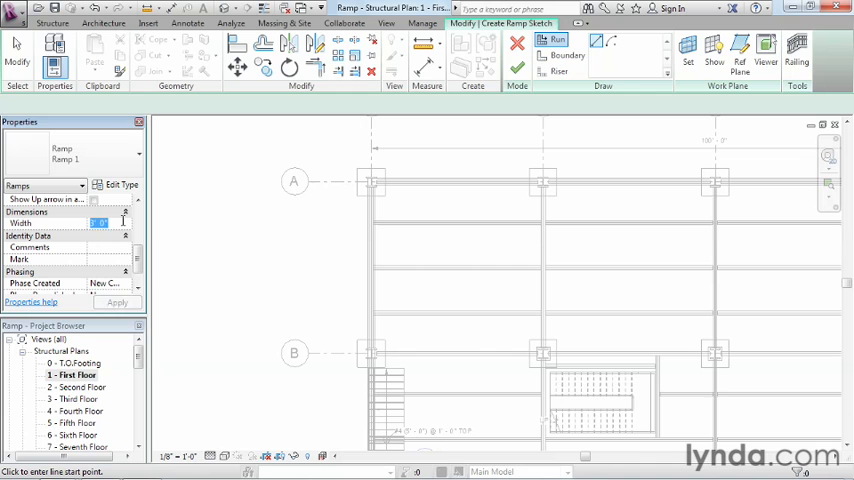
pyautogui.write('4\' 0"')
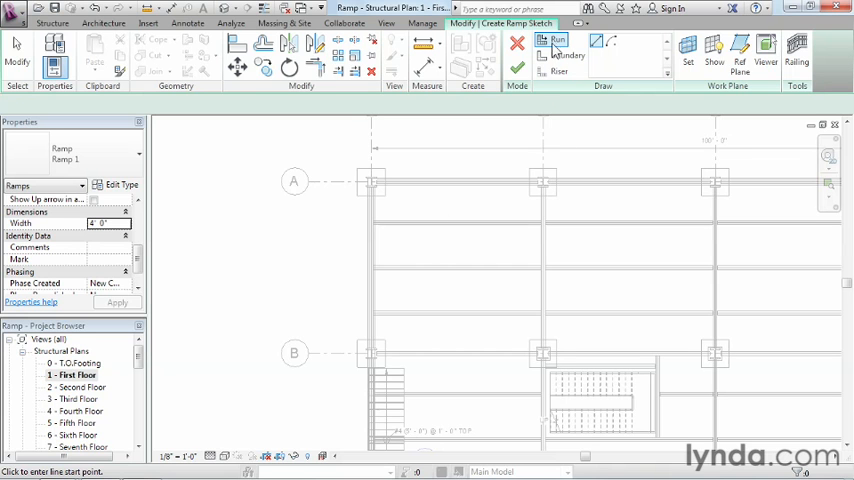
pyautogui.moveTo(558, 40)
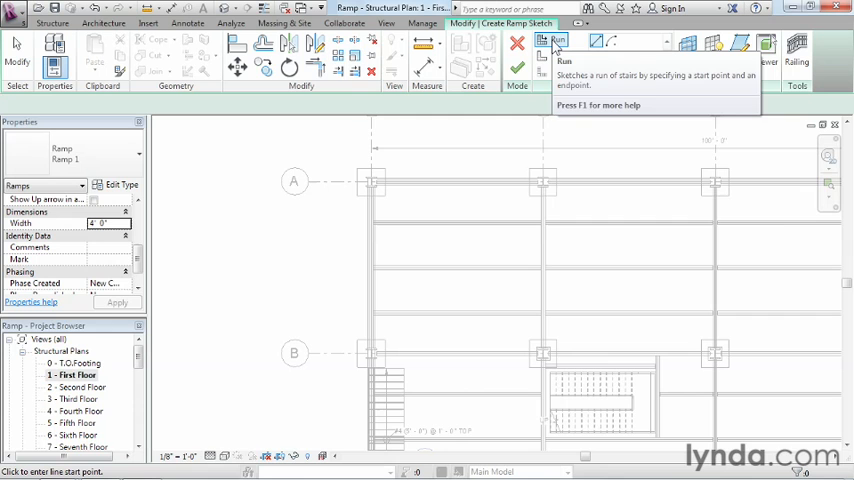
pyautogui.moveTo(557, 42)
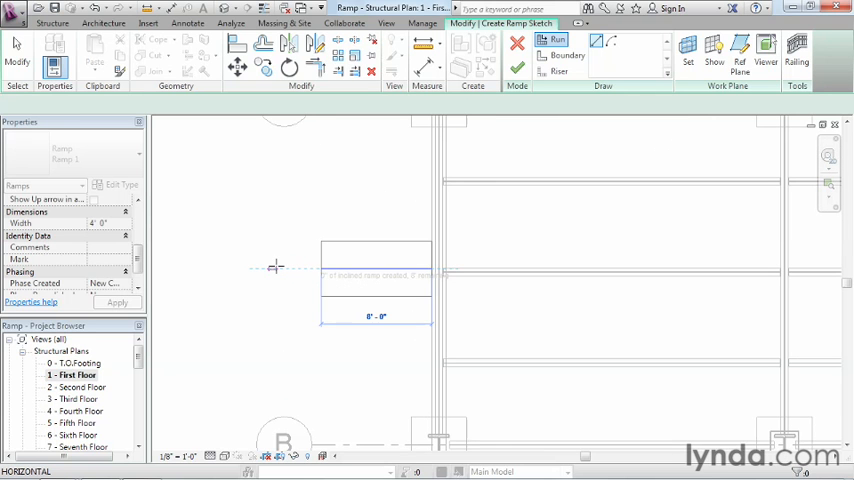
pyautogui.moveTo(275, 268)
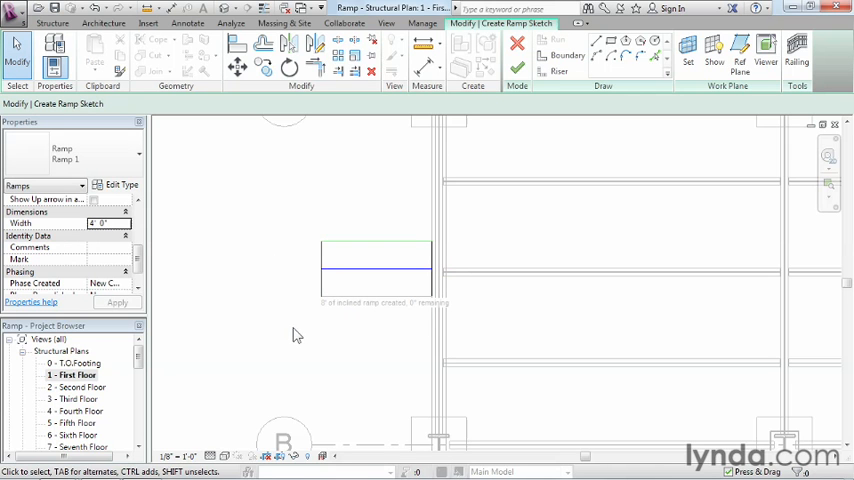
pyautogui.moveTo(517, 70)
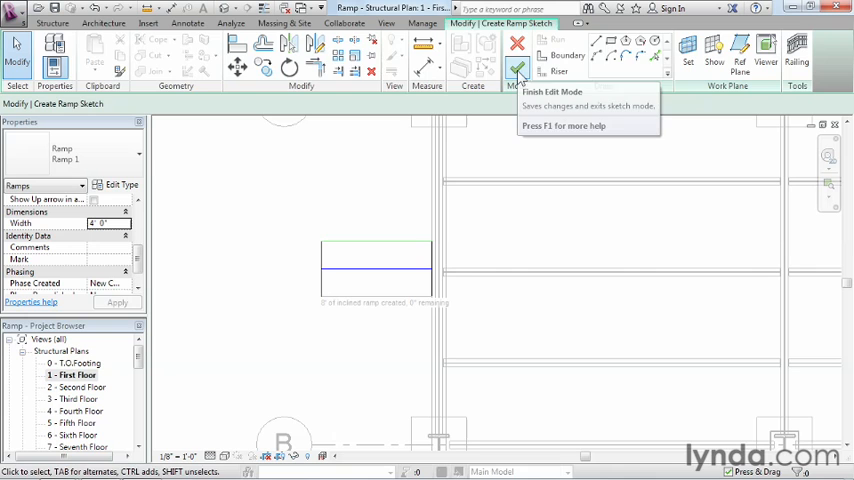
# Step: Finish the ramp sketch, then reselect the ramp to check its properties
pyautogui.click(518, 47)
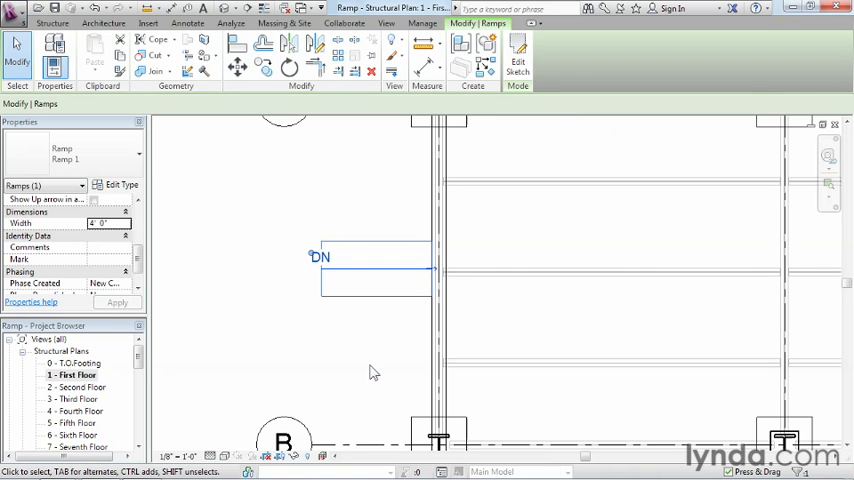
pyautogui.click(104, 23)
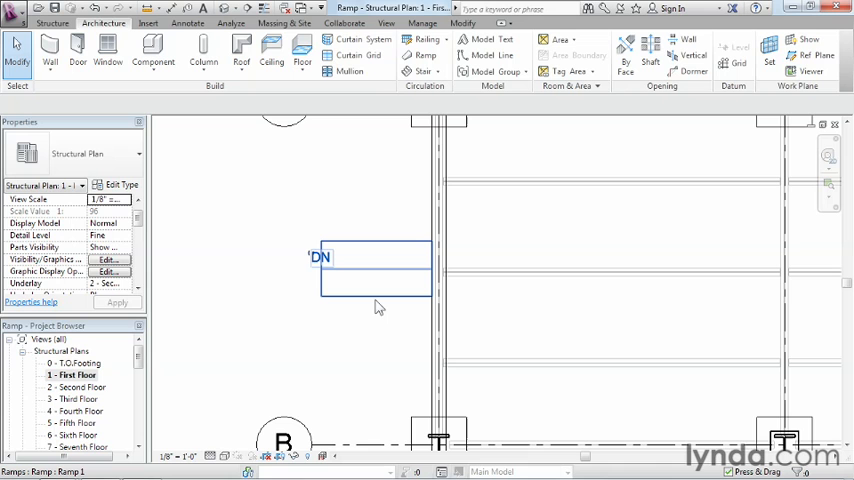
pyautogui.moveTo(378, 305)
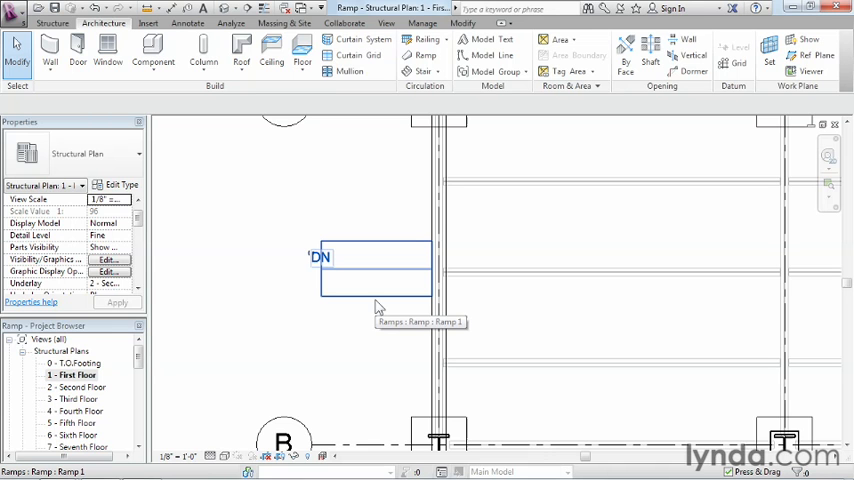
pyautogui.click(375, 270)
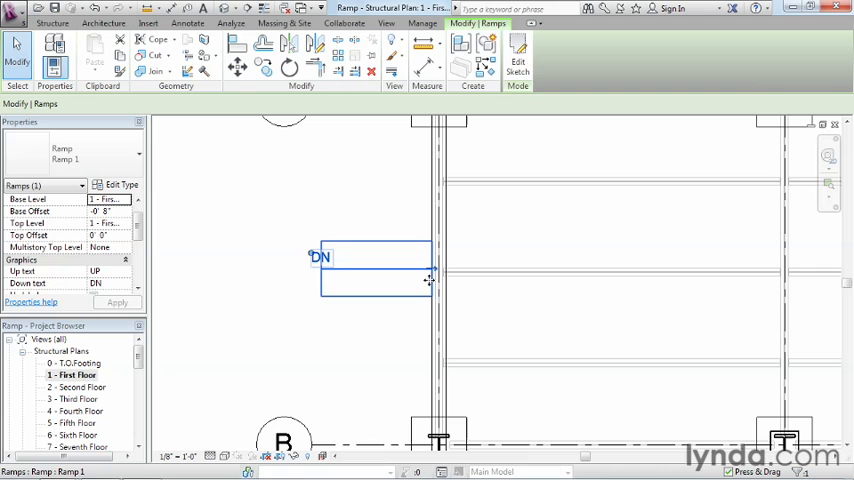
pyautogui.moveTo(431, 278)
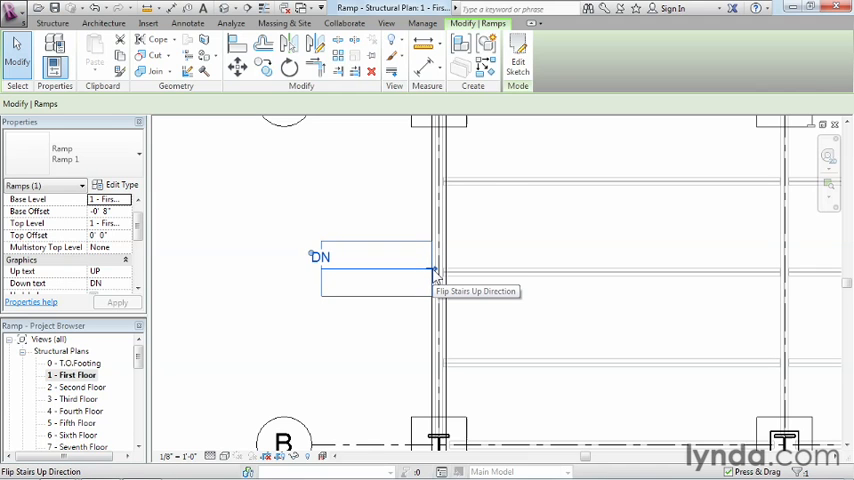
pyautogui.moveTo(490, 318)
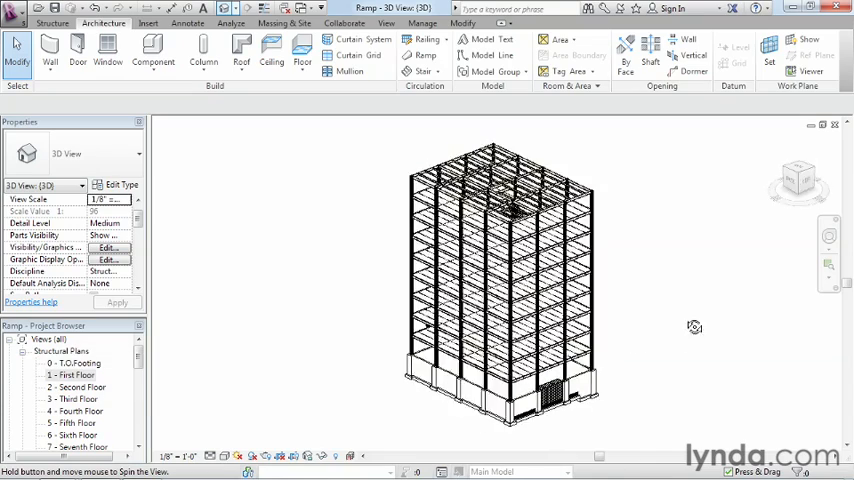
# Step: Orbit the 3D view toward the building's lower floor and foundation
pyautogui.moveTo(695, 327); pyautogui.dragTo(512, 443)
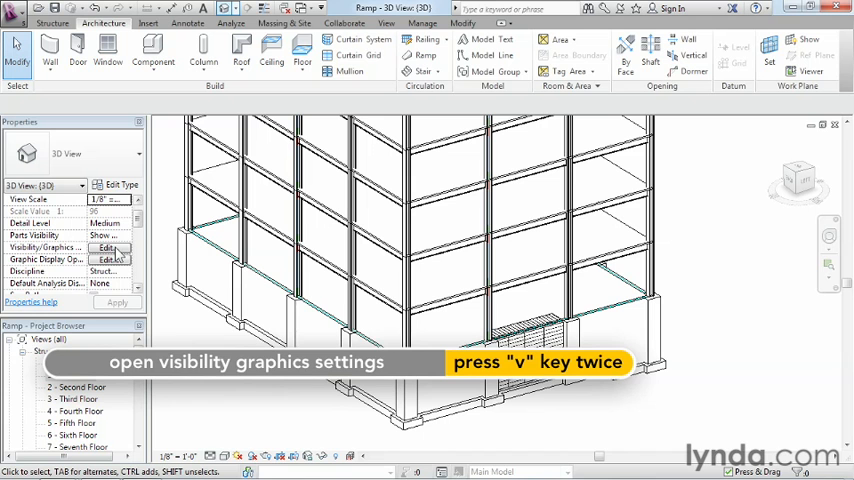
pyautogui.moveTo(108, 247)
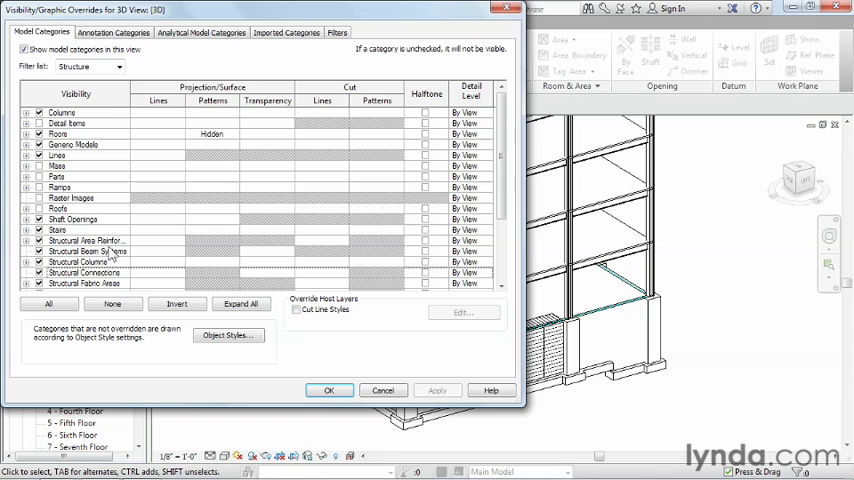
# Step: Turn on the Ramps category in Visibility/Graphic Overrides and confirm
pyautogui.scroll(-3)
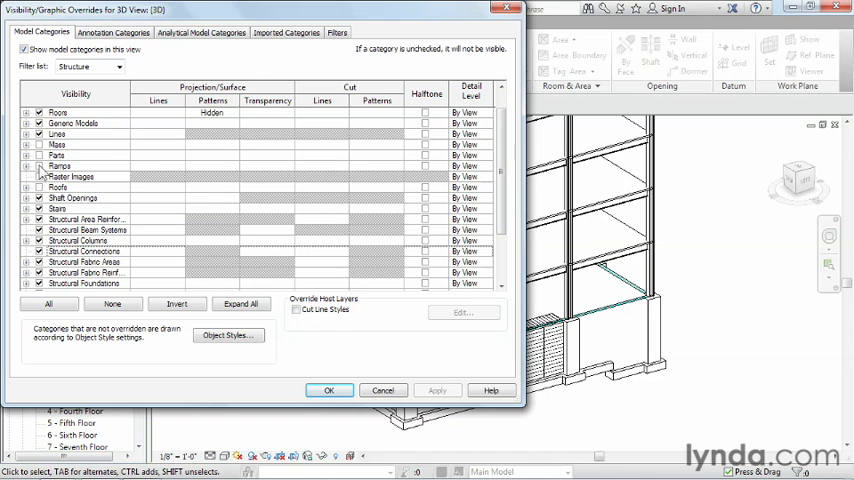
pyautogui.click(60, 165)
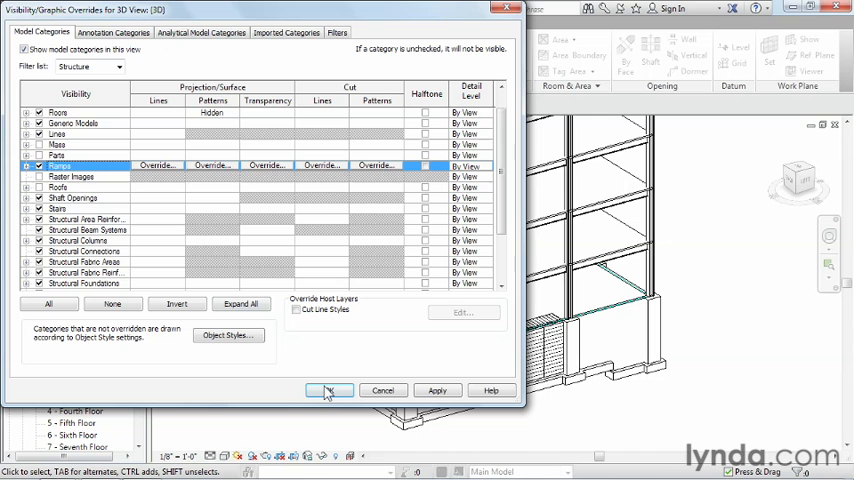
pyautogui.click(330, 390)
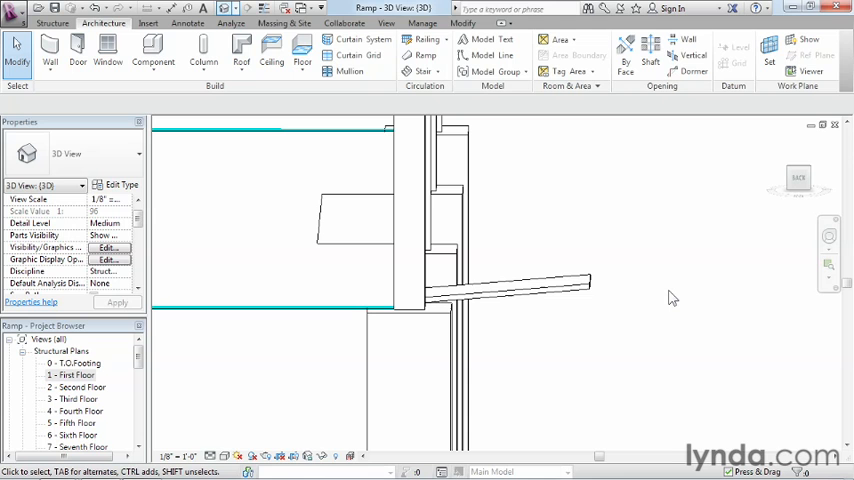
pyautogui.moveTo(680, 298)
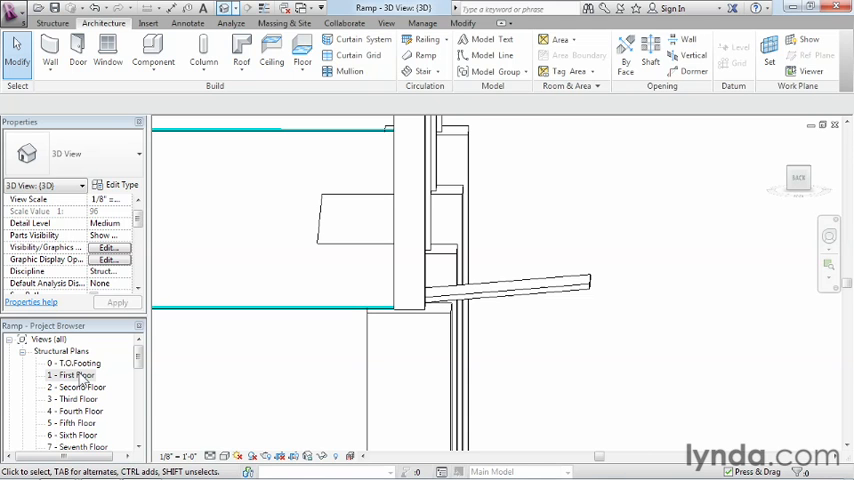
pyautogui.doubleClick(73, 374)
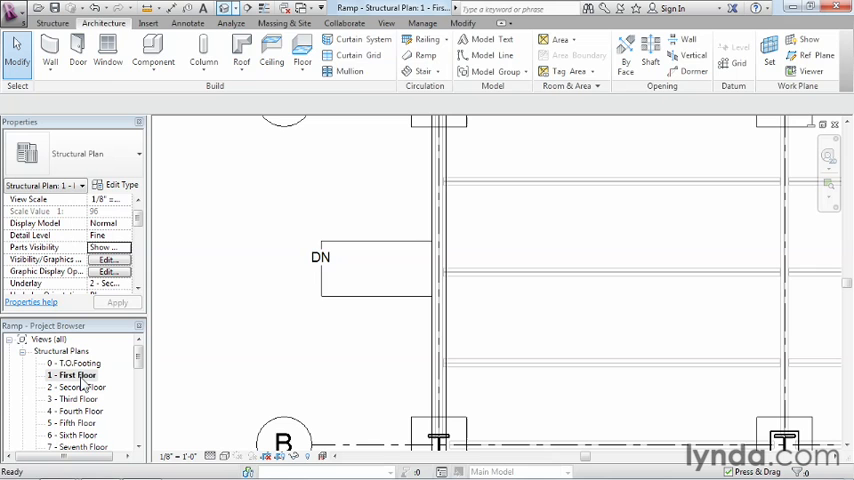
pyautogui.click(375, 275)
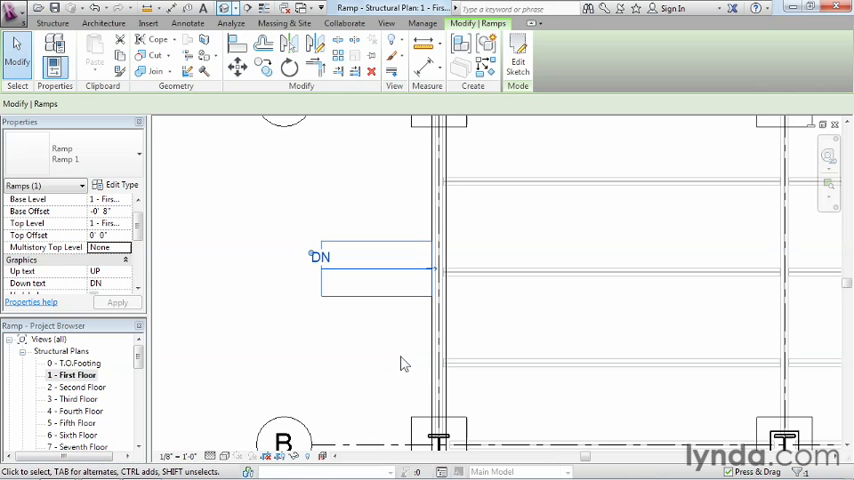
pyautogui.moveTo(435, 272)
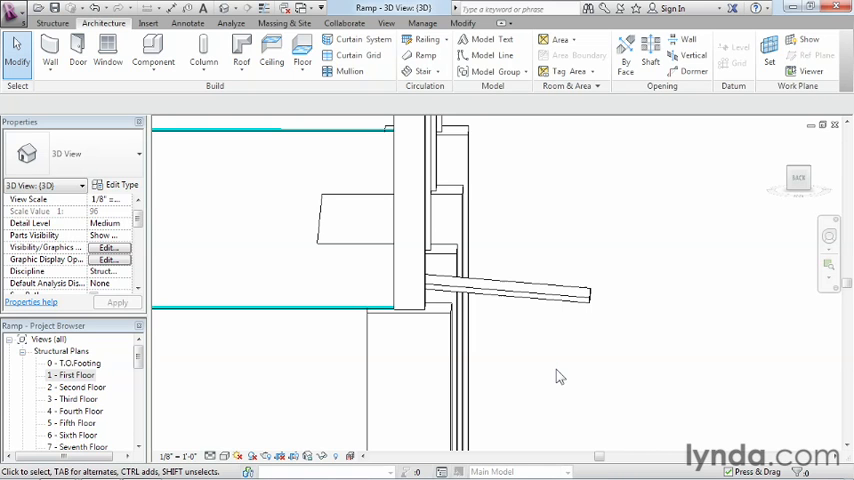
# Step: Select the sloped ramp in the 3D view
pyautogui.click(505, 290)
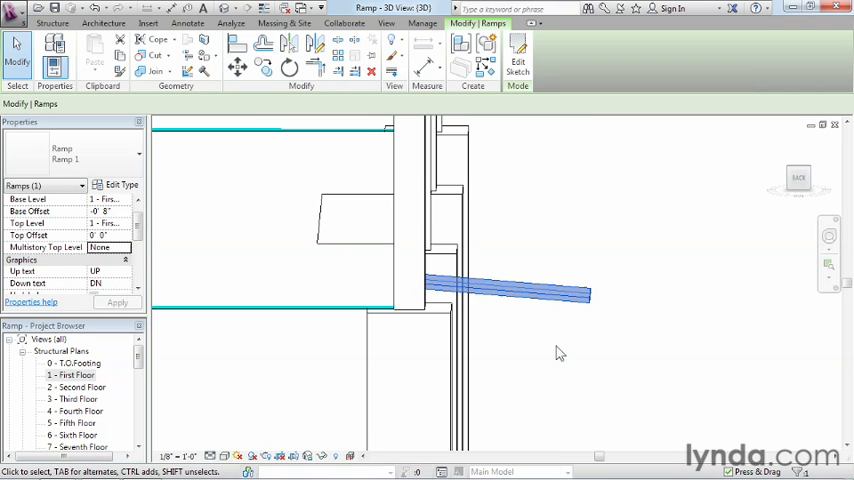
pyautogui.moveTo(266, 287)
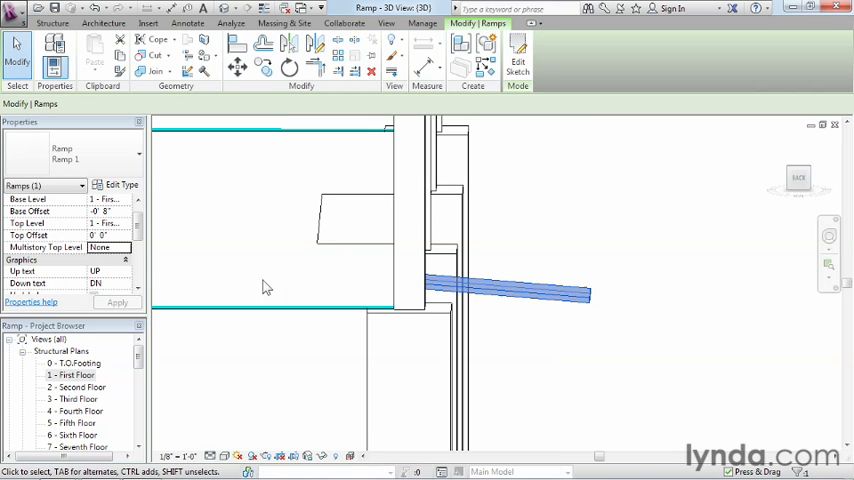
pyautogui.moveTo(130, 192)
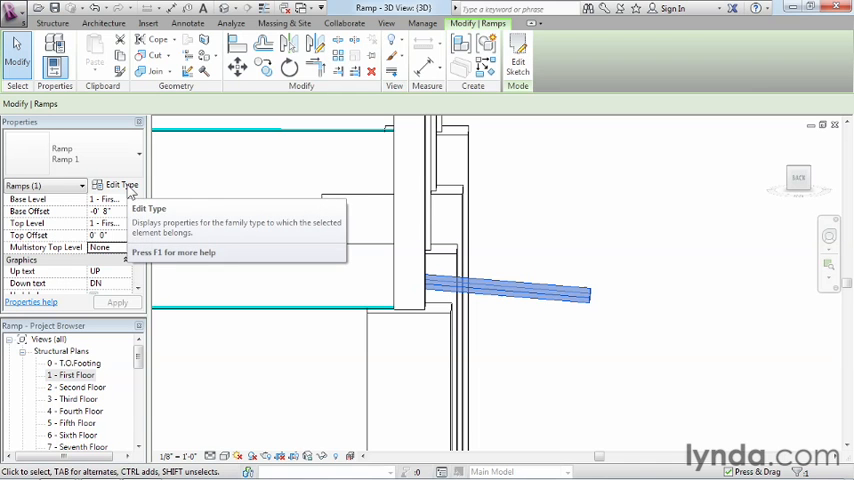
# Step: Open Ramp 1's Type Properties and scroll down toward the Shape parameter
pyautogui.click(121, 185)
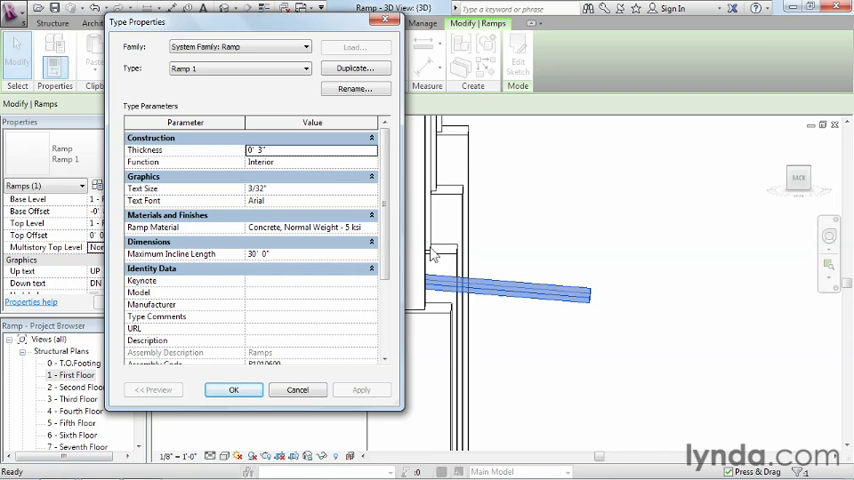
pyautogui.moveTo(529, 305)
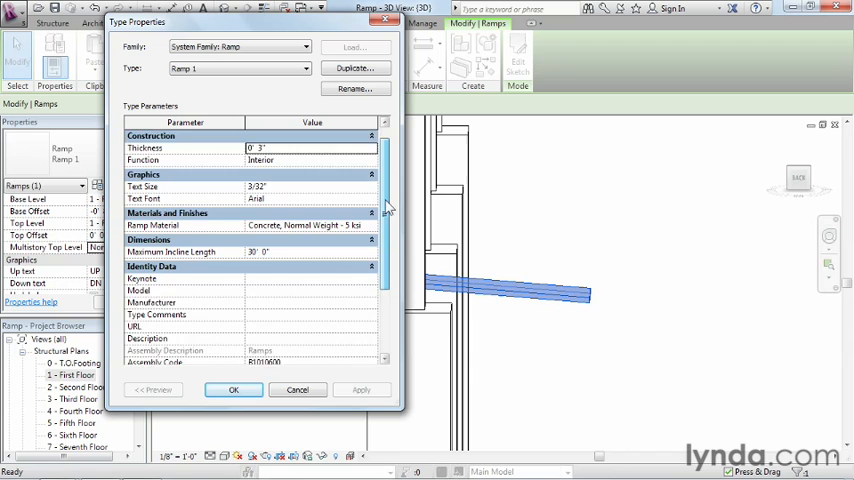
pyautogui.scroll(-3)
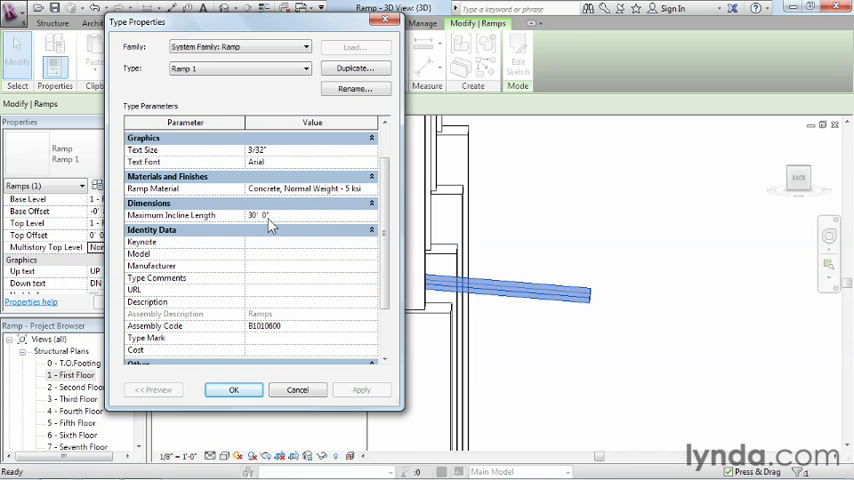
pyautogui.scroll(-3)
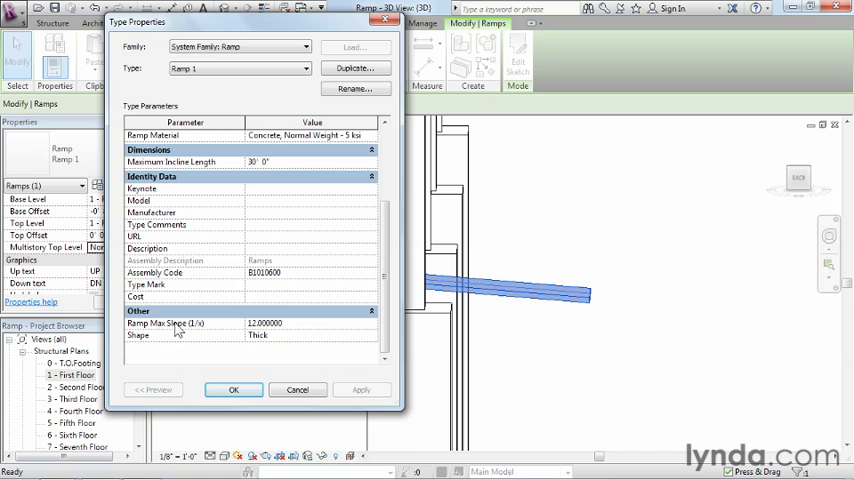
pyautogui.moveTo(145, 343)
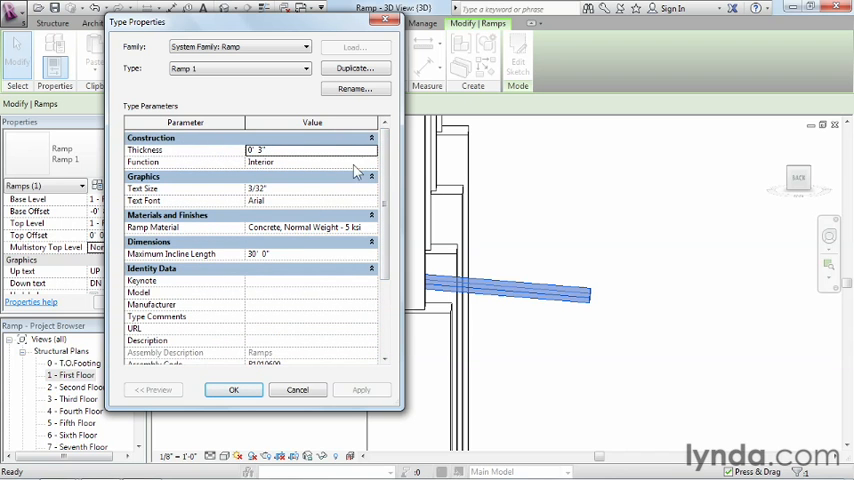
# Step: Change the ramp type's Shape from Thick to Solid, apply, and close
pyautogui.scroll(-3)
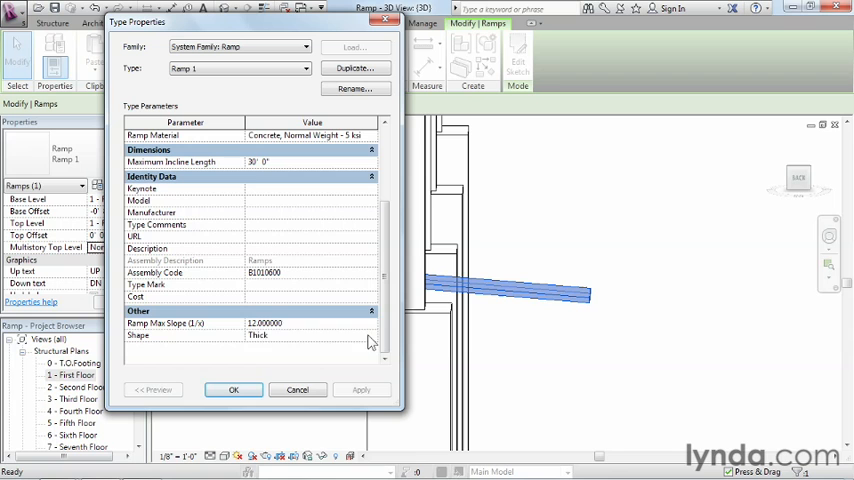
pyautogui.click(310, 335)
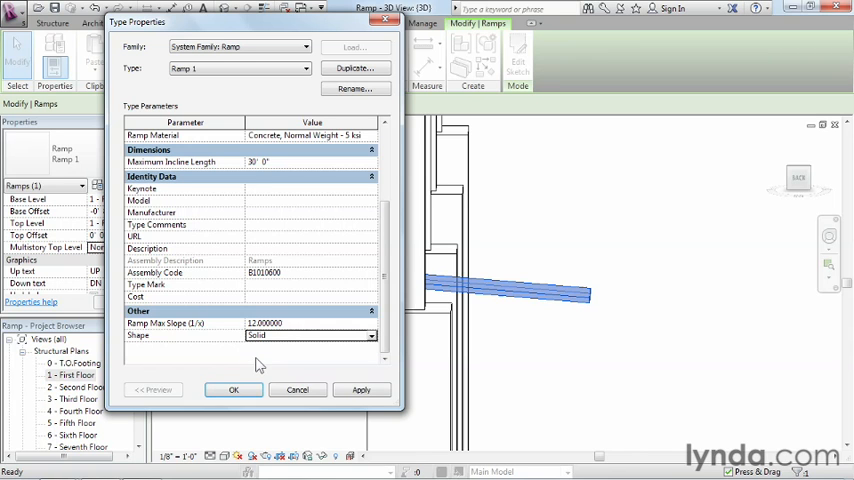
pyautogui.click(361, 390)
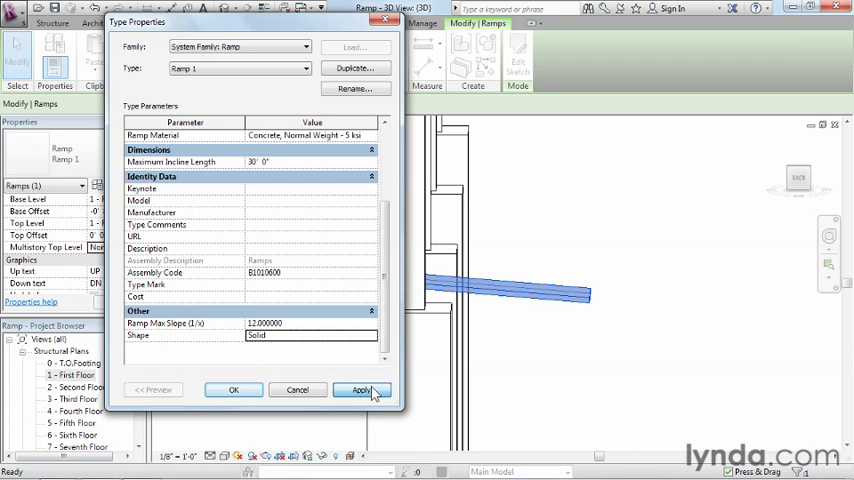
pyautogui.click(361, 390)
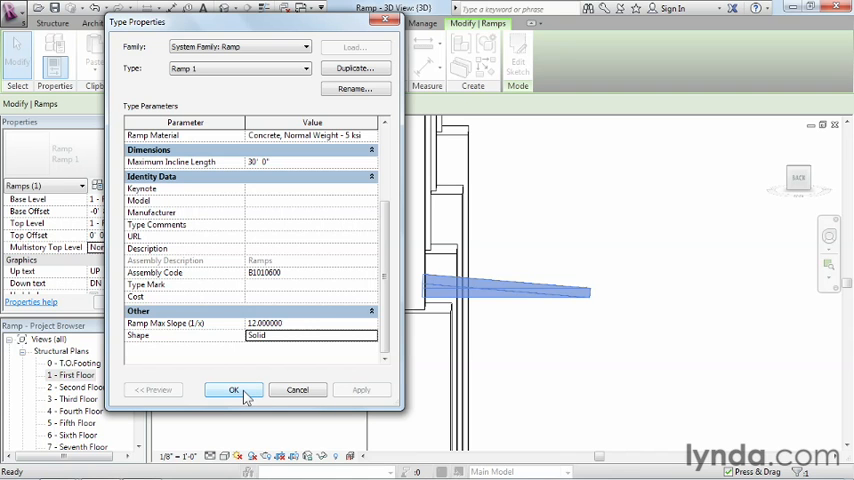
pyautogui.click(233, 390)
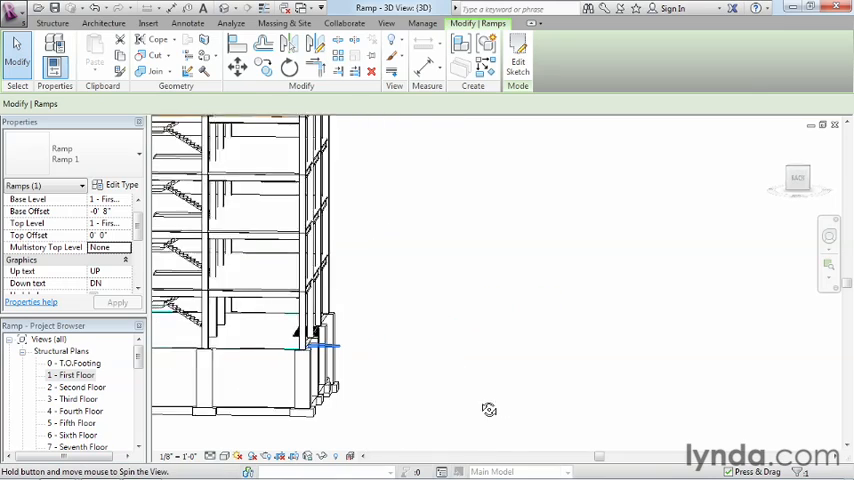
# Step: Orbit the 3D view to inspect the solid ramp outside the building's first floor
pyautogui.moveTo(490, 410); pyautogui.dragTo(296, 433)
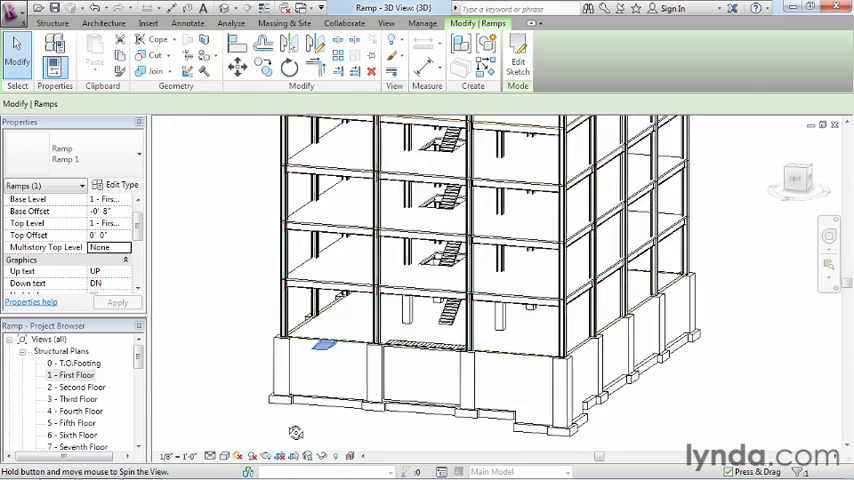